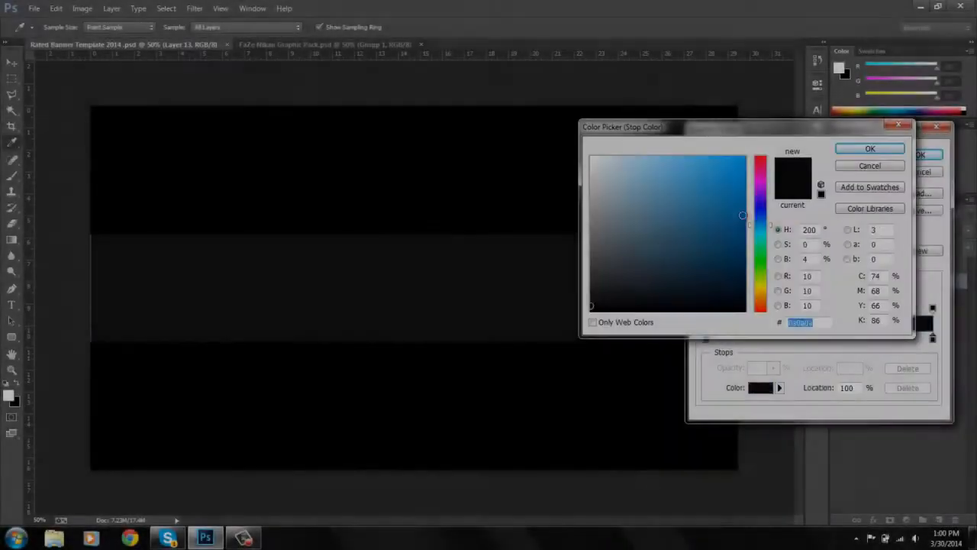
Confirm the dark blue colour for the banner gradient stop
left_click(870, 148)
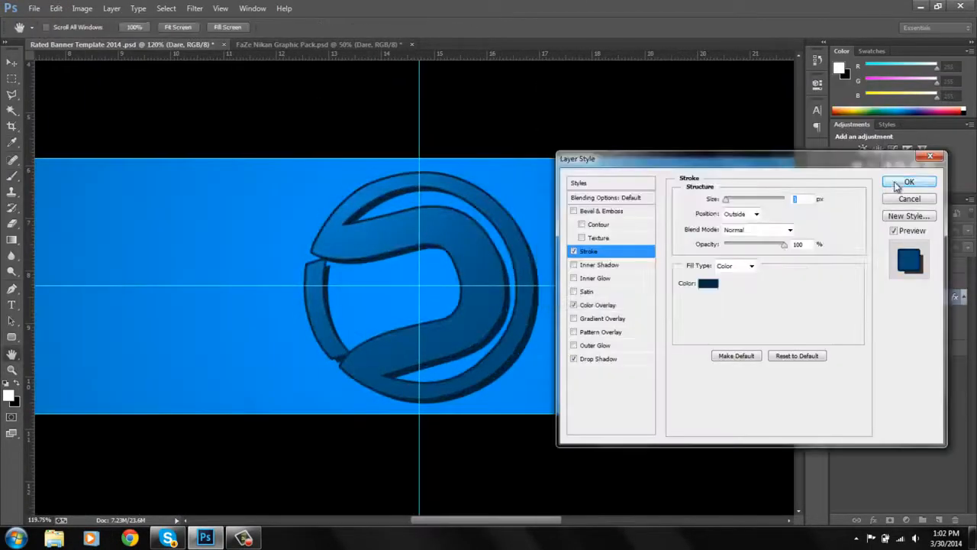
Apply the ring logo's outline and shadow, then add a soft inner glow to 'Dare Avios'
left_click(908, 181)
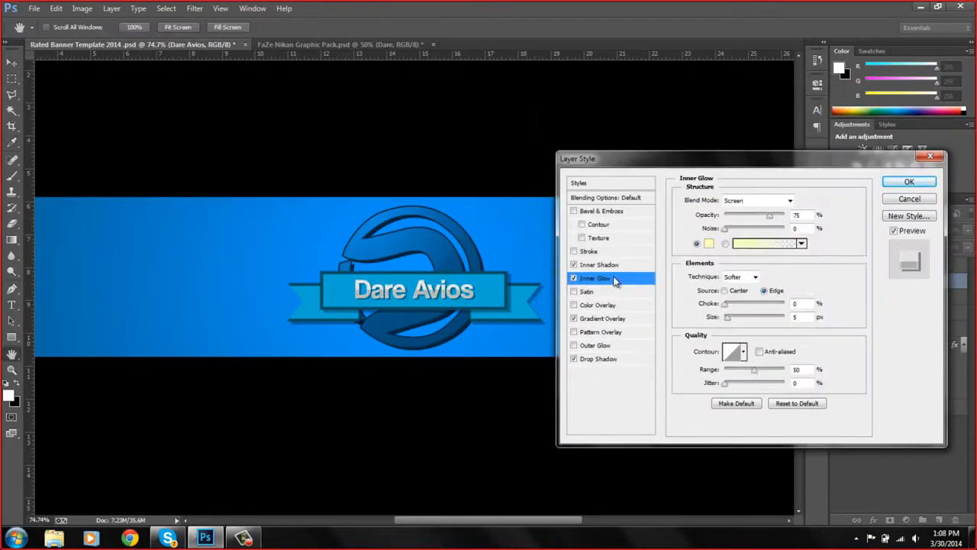
left_click(909, 182)
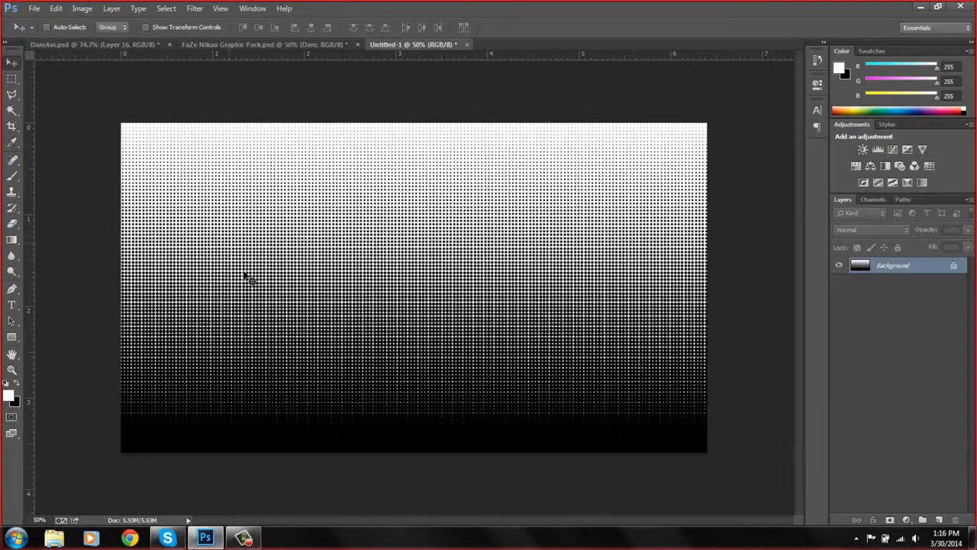
Move the halftone layer into DareAvi.psd on the right at 7% Fill
left_click(76, 44)
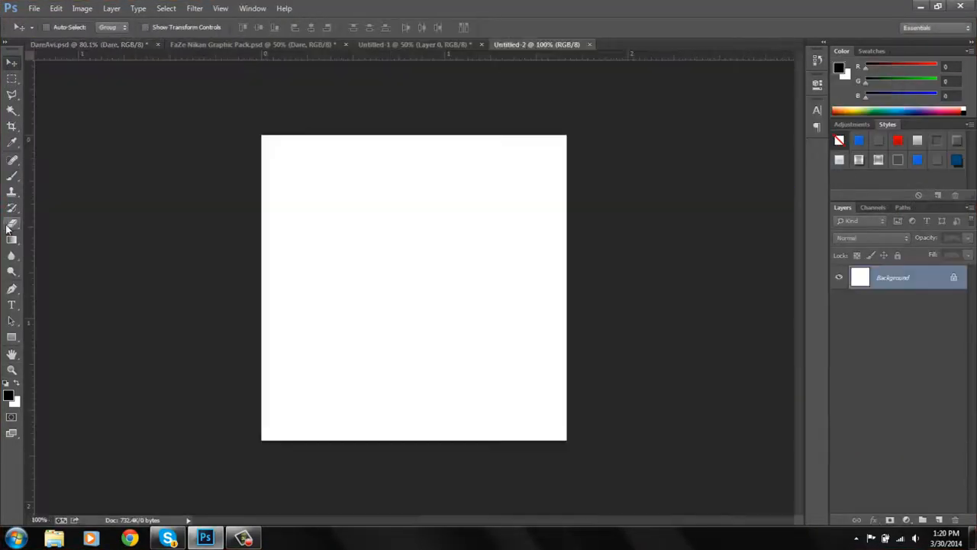
left_click(76, 44)
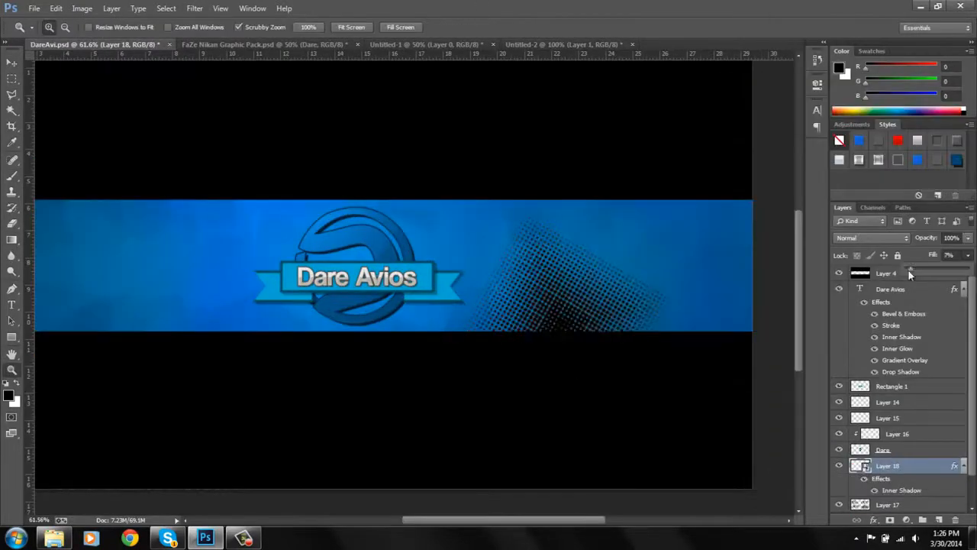
Adjust a halftone copy layer and give the horizontal line layer a soft Outer Glow
double_click(902, 489)
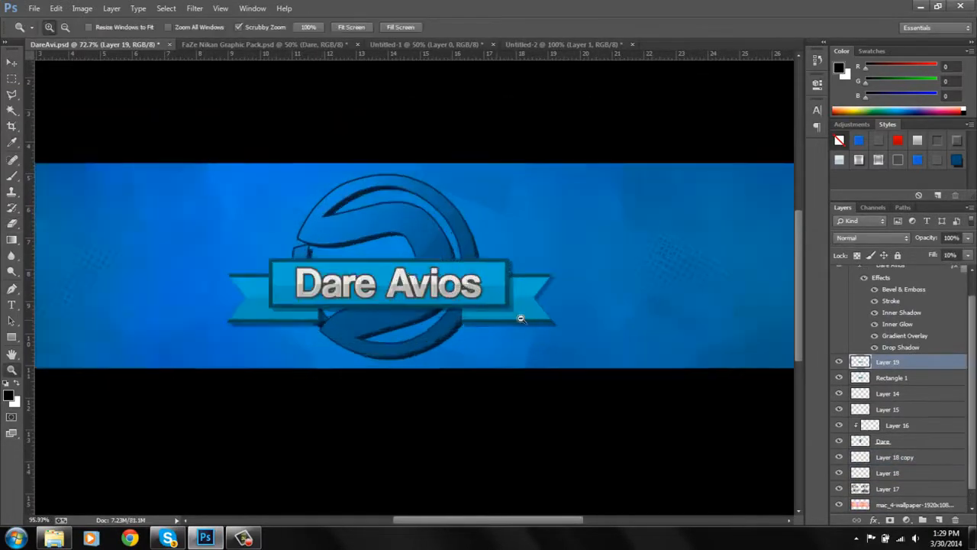
double_click(887, 361)
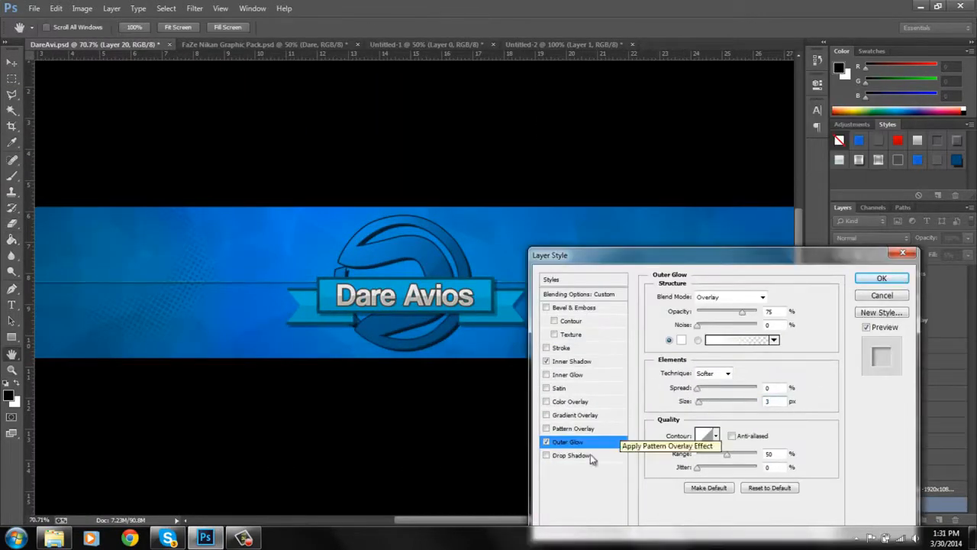
left_click(570, 401)
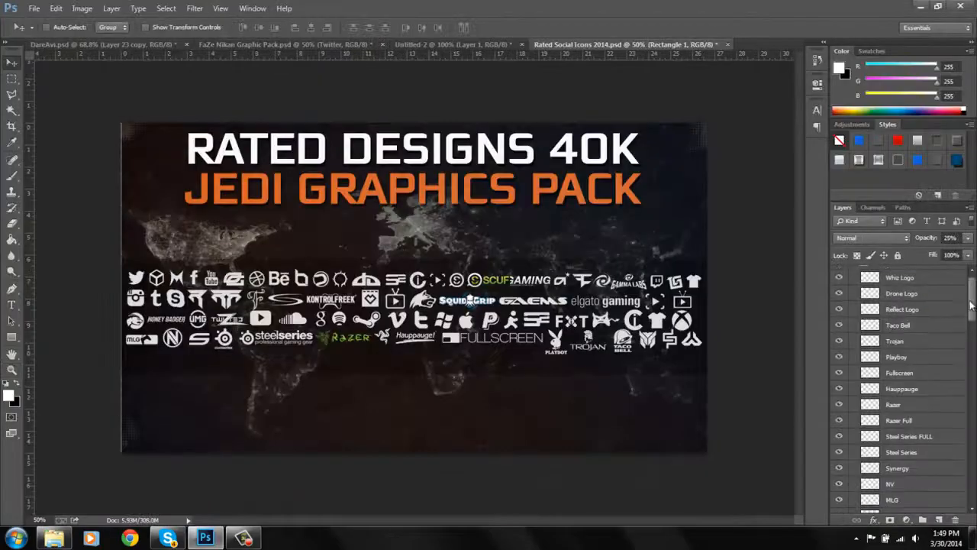
Switch documents to bring the Honey Badger icon into the banner
left_click(77, 44)
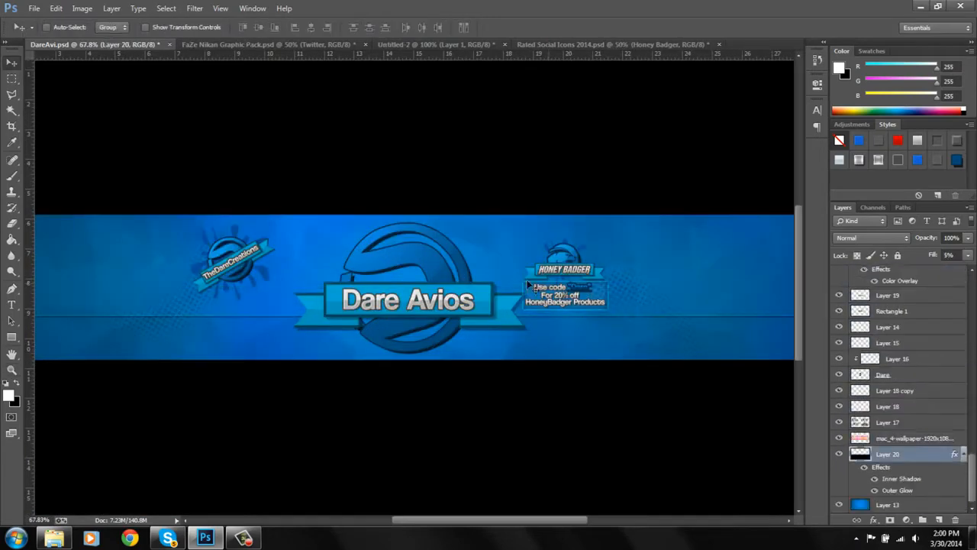
Give the zigzag line layer a 3 px dark Stroke with Color Overlay
left_click(888, 454)
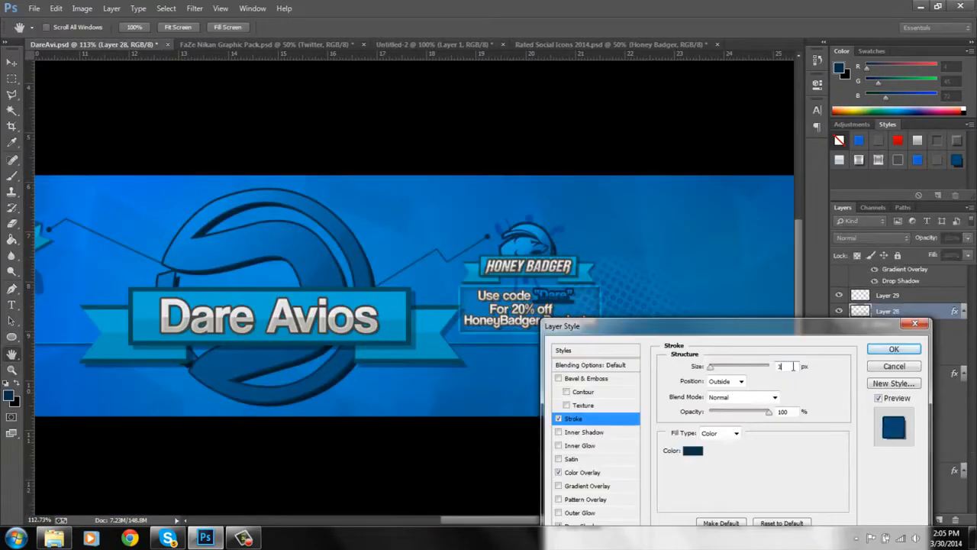
left_click(893, 349)
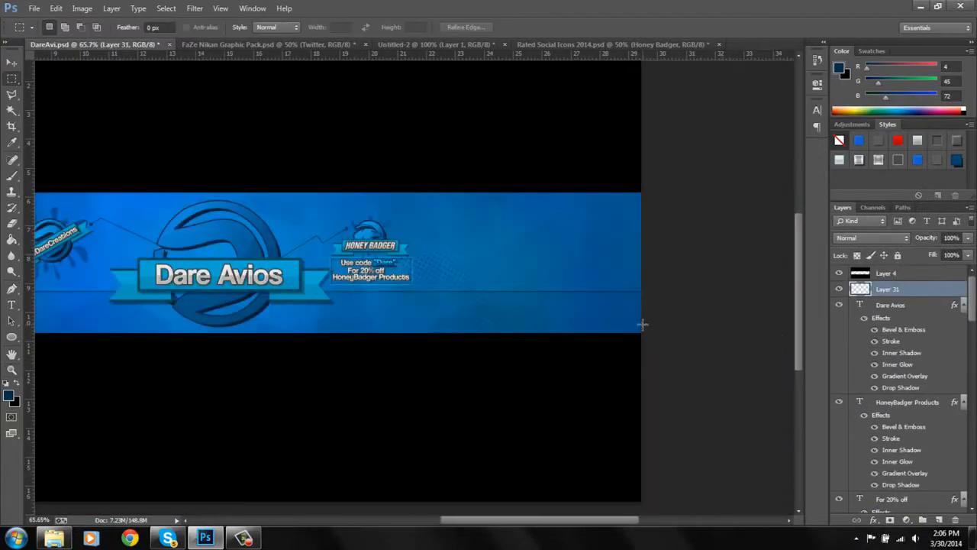